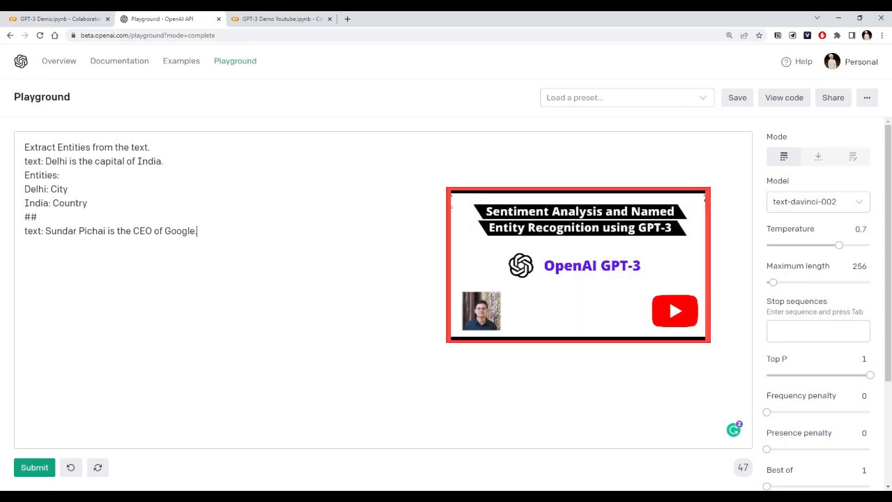
Lower the Playground temperature from 0.7 to 0 for the Sundar Pichai entity-extraction prompt.
left_click(674, 311)
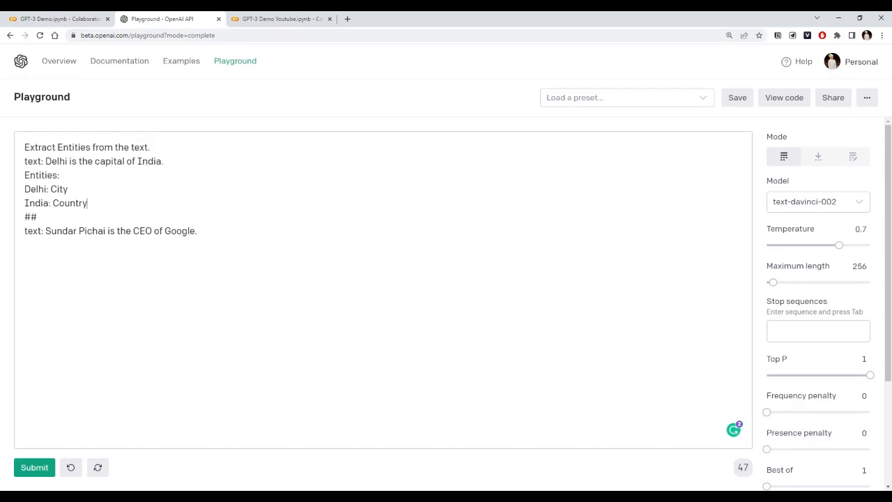
left_click_drag(25, 162, 88, 203)
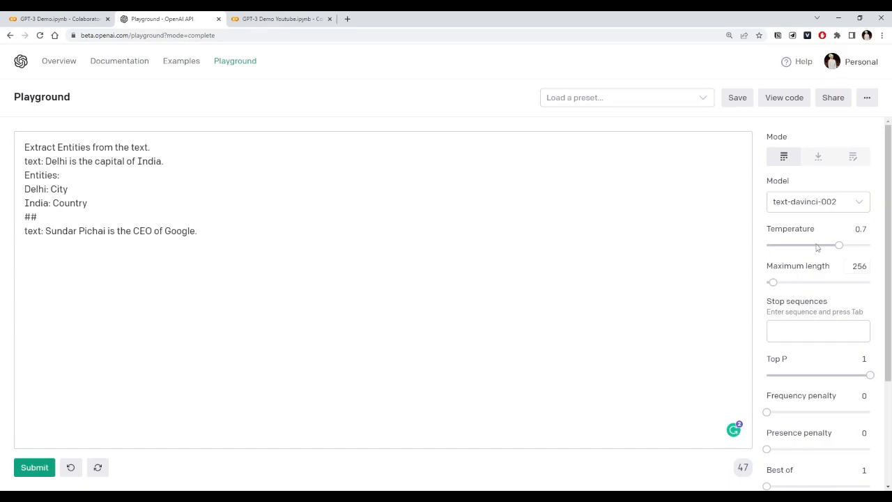
mouse_move(811, 285)
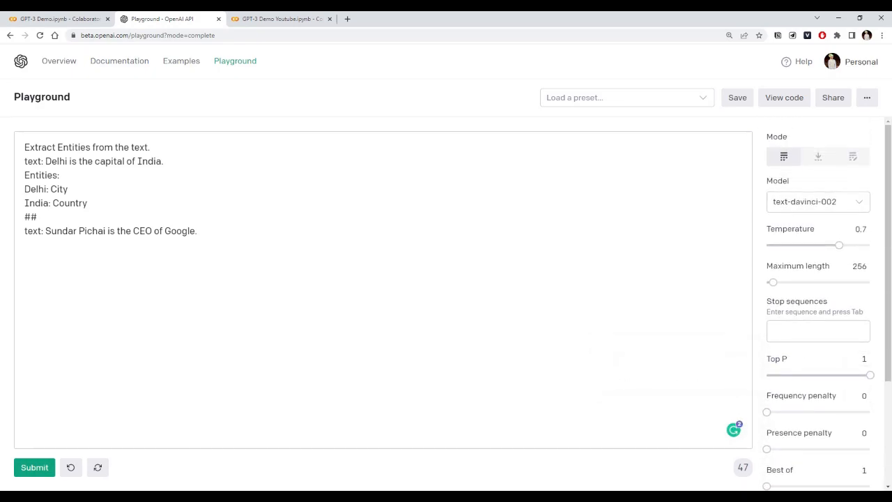
mouse_move(762, 263)
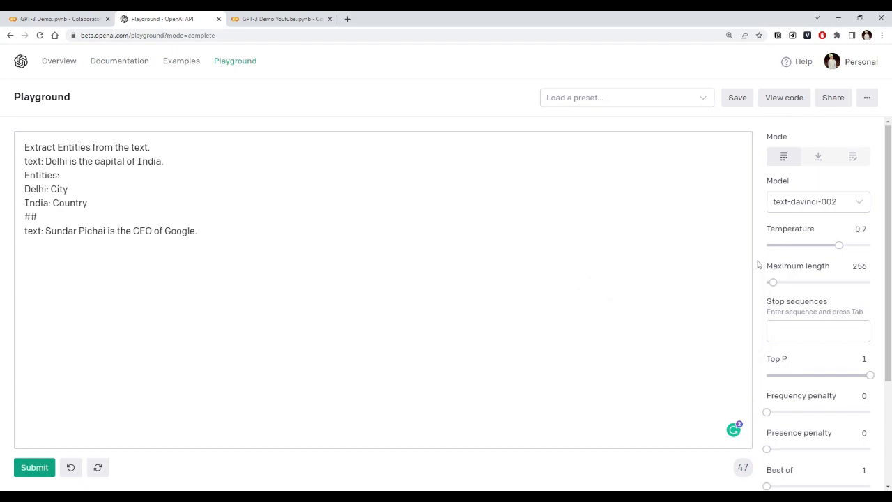
mouse_move(790, 228)
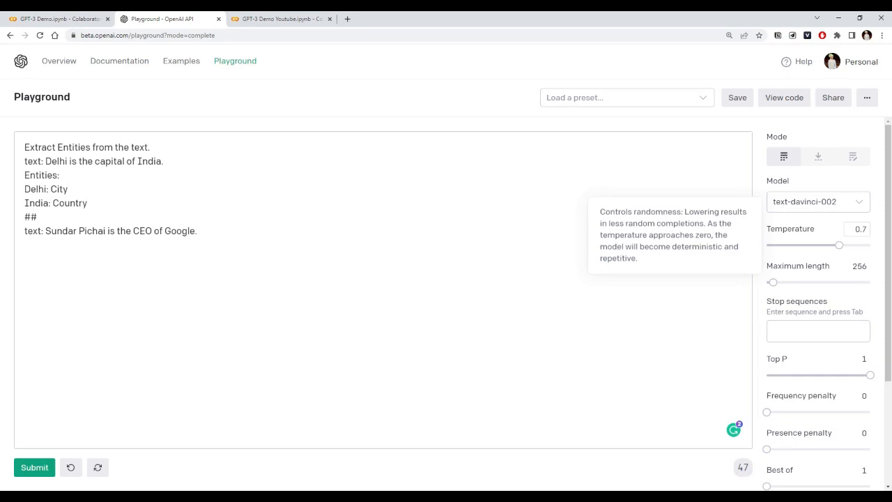
left_click(198, 231)
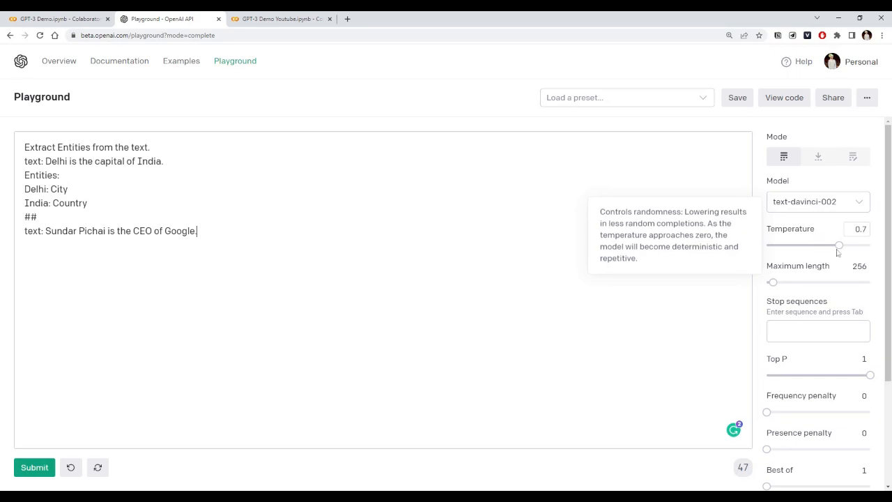
mouse_move(770, 259)
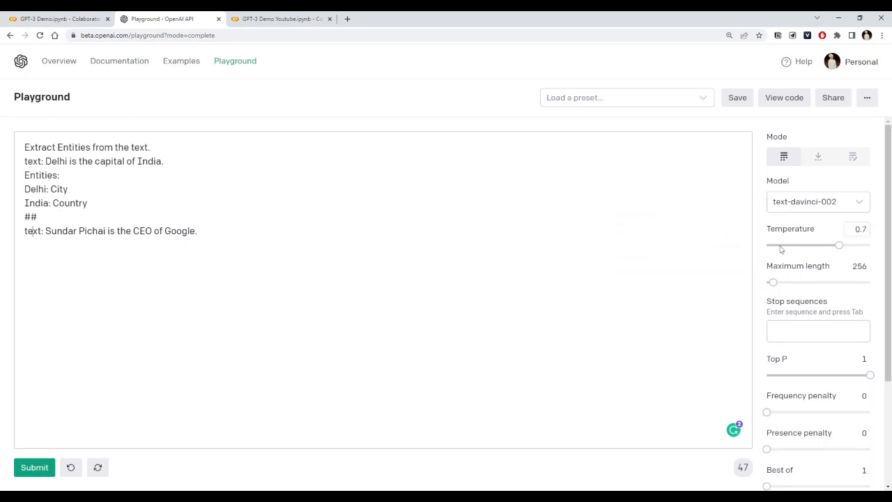
mouse_move(854, 245)
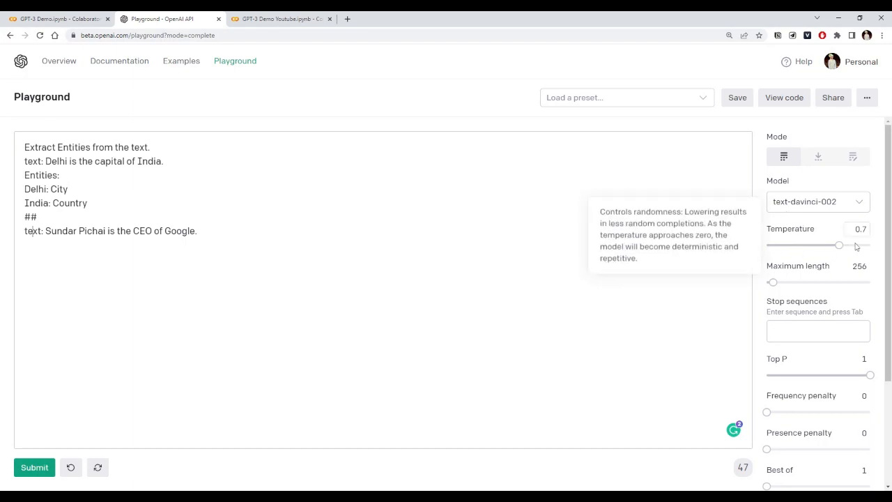
mouse_move(814, 261)
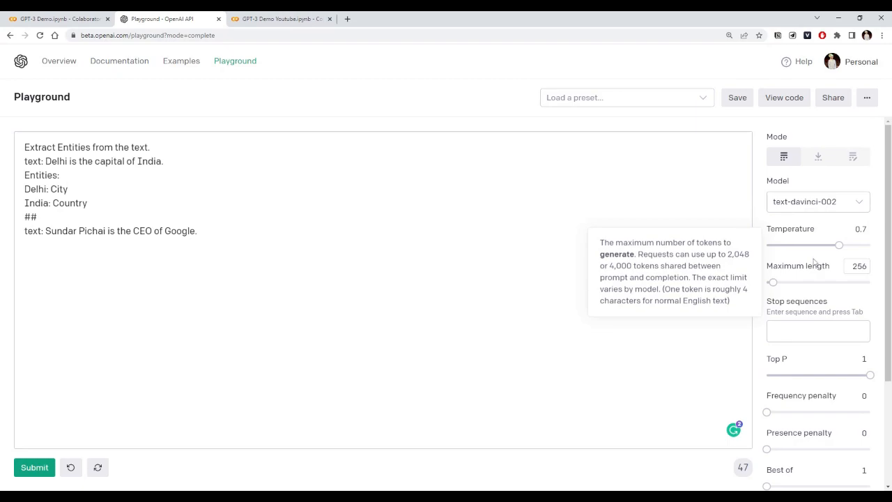
mouse_move(815, 263)
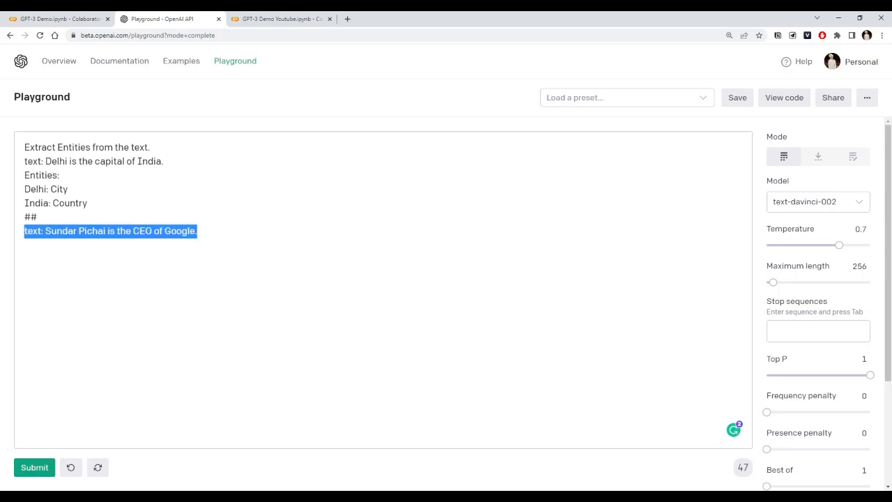
left_click_drag(839, 245, 836, 245)
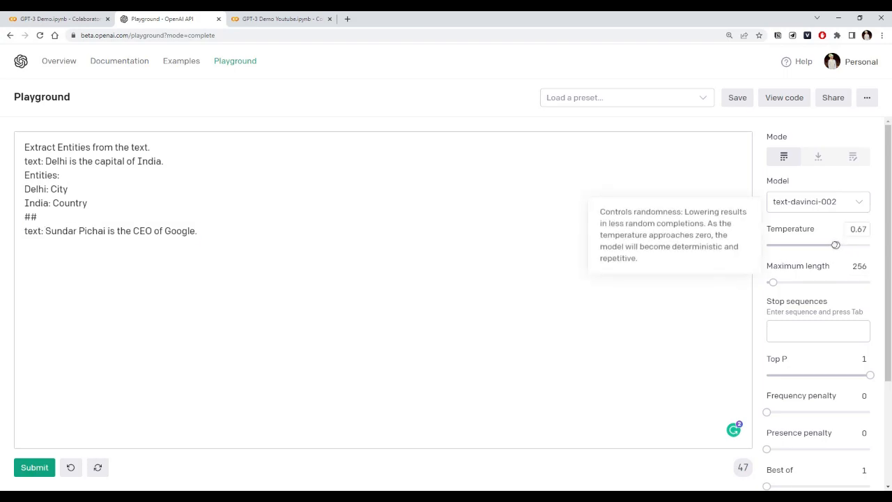
left_click_drag(837, 245, 767, 246)
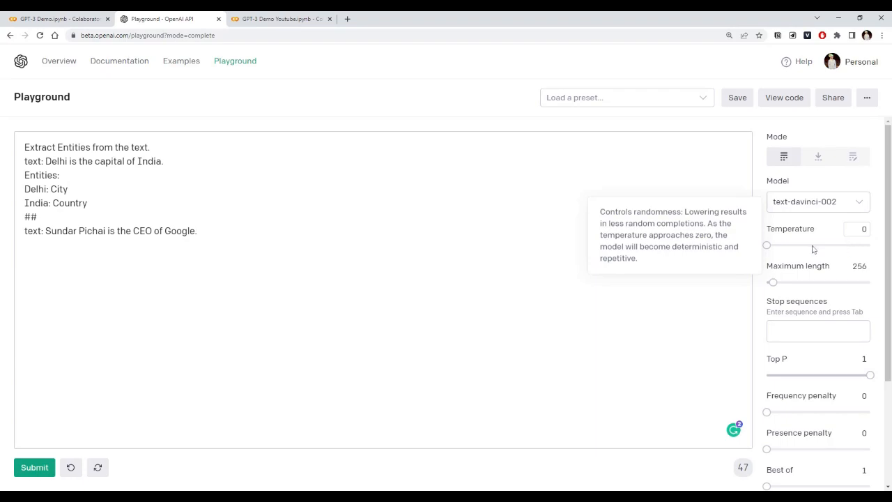
left_click(198, 231)
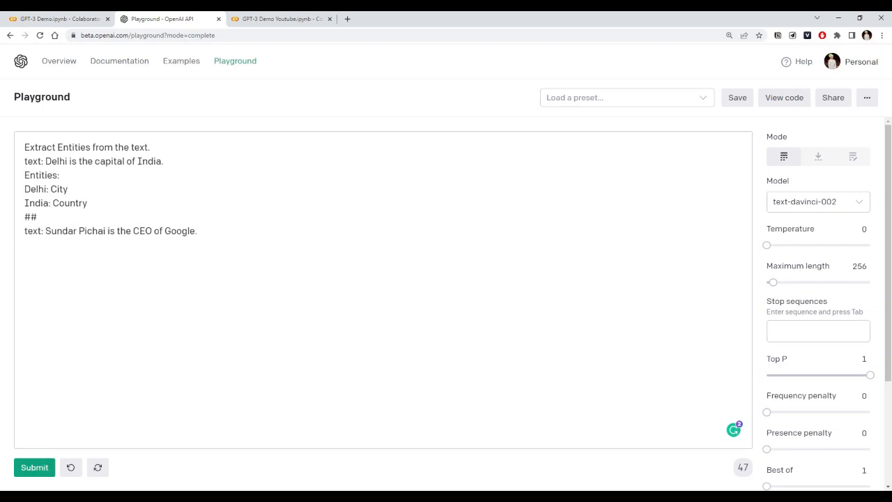
Submit the prompt ending with 'Entities:' and get Sundar Pichai: Person, Google: Organization.
double_click(39, 176)
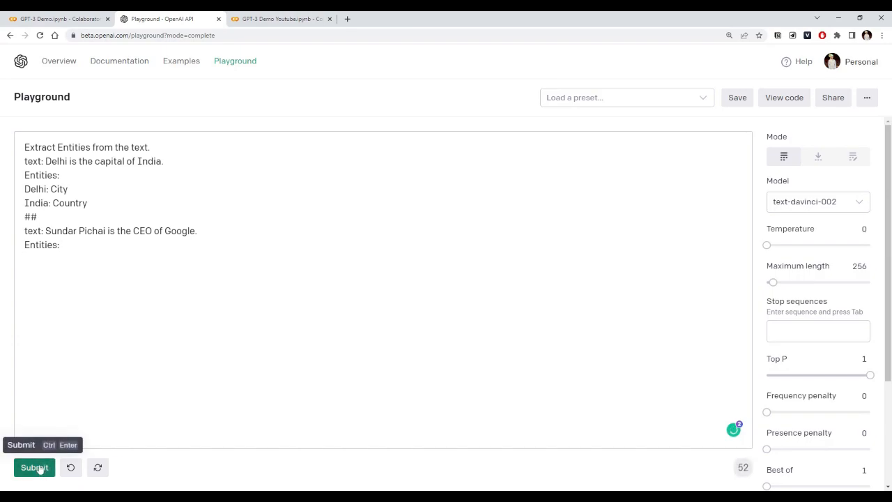
left_click(33, 467)
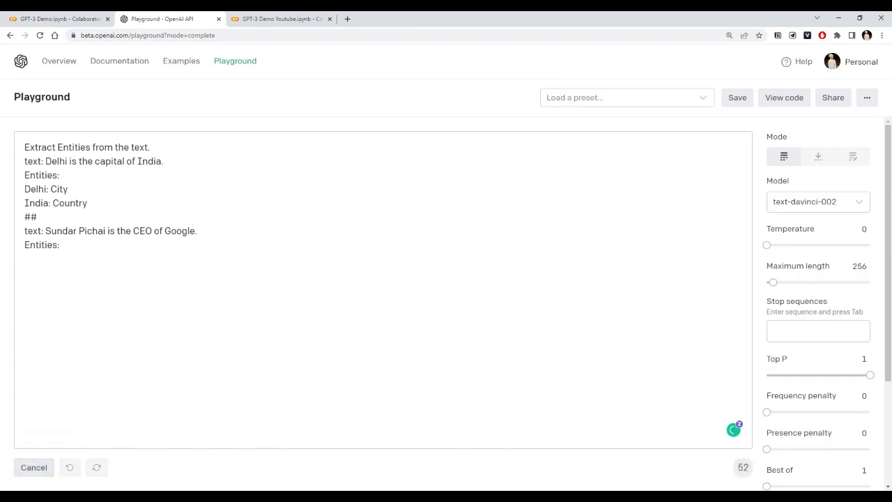
left_click(33, 467)
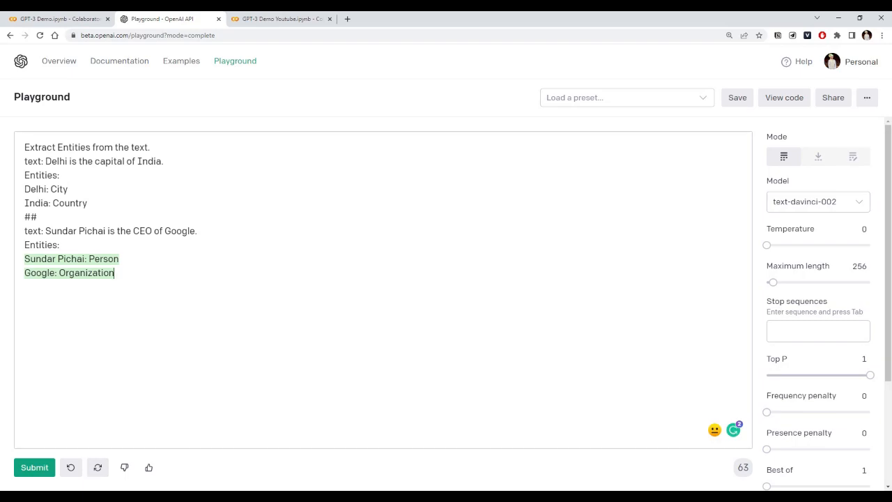
left_click_drag(36, 189, 114, 272)
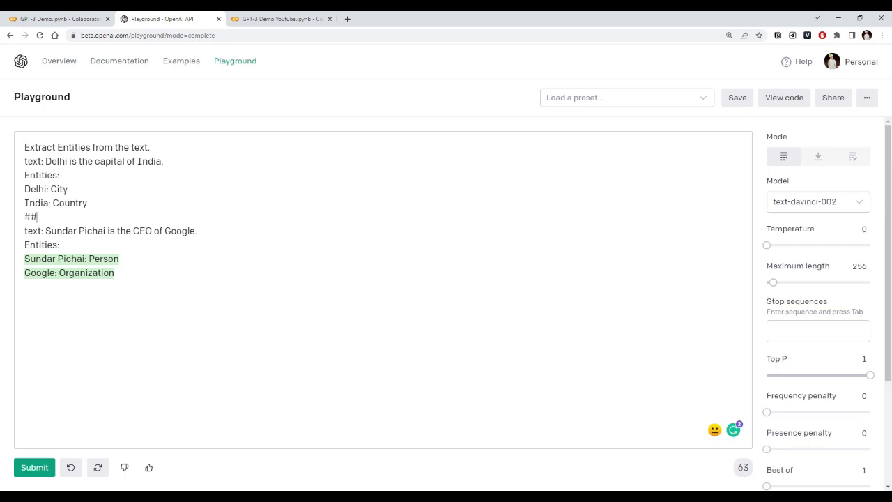
Delete the generated entity lines, then view and copy the Python completion snippet.
left_click_drag(24, 258, 114, 272)
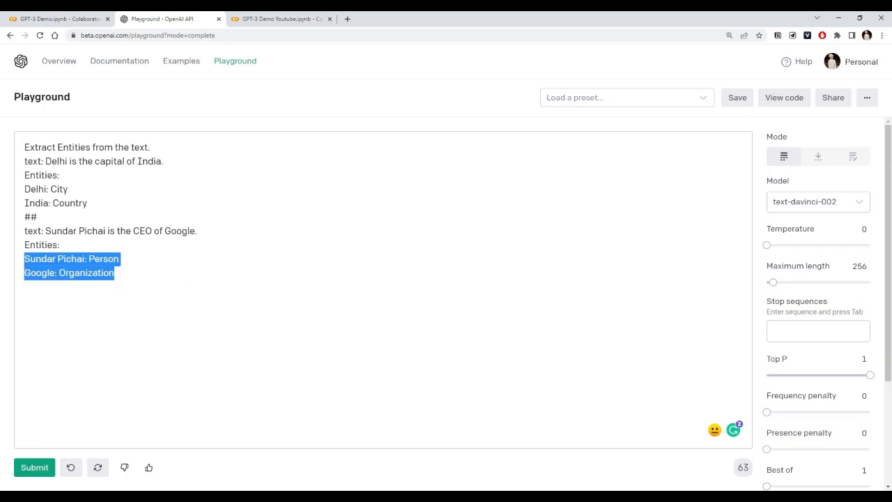
key("Delete")
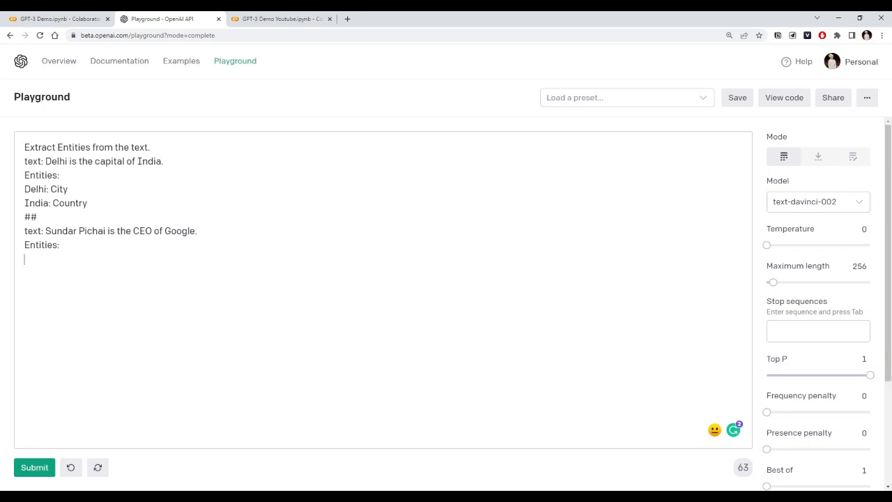
left_click(33, 467)
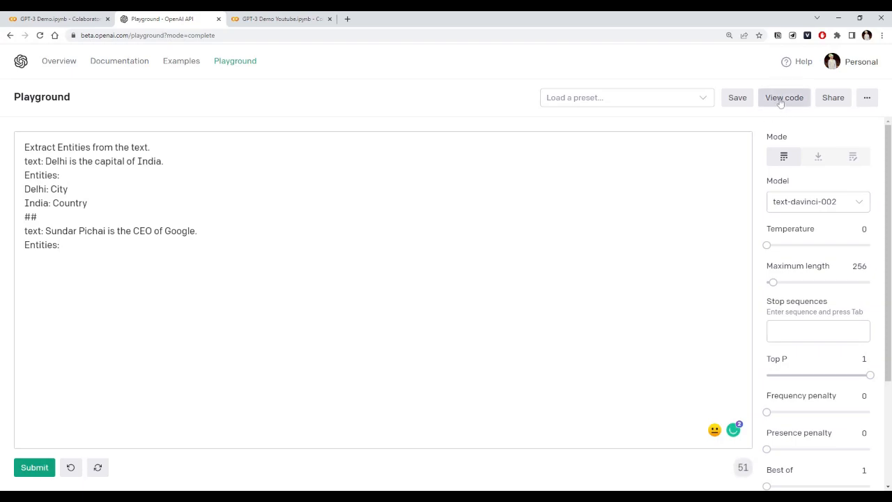
left_click(783, 97)
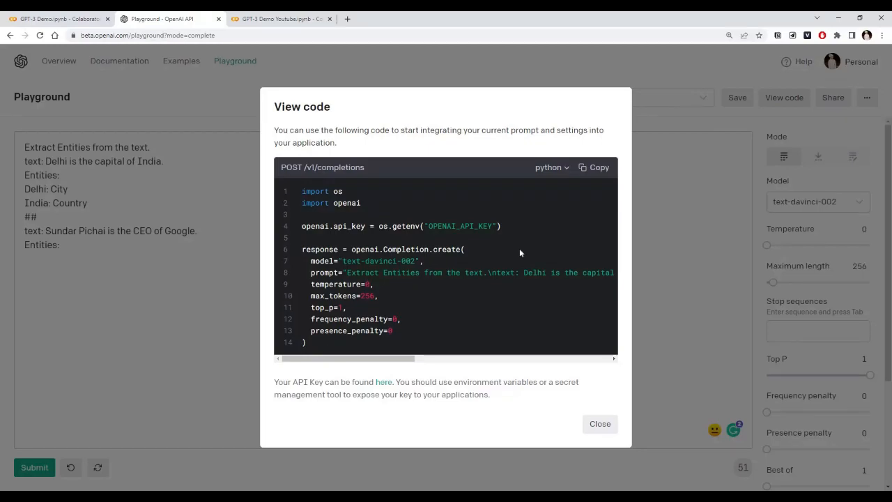
mouse_move(566, 170)
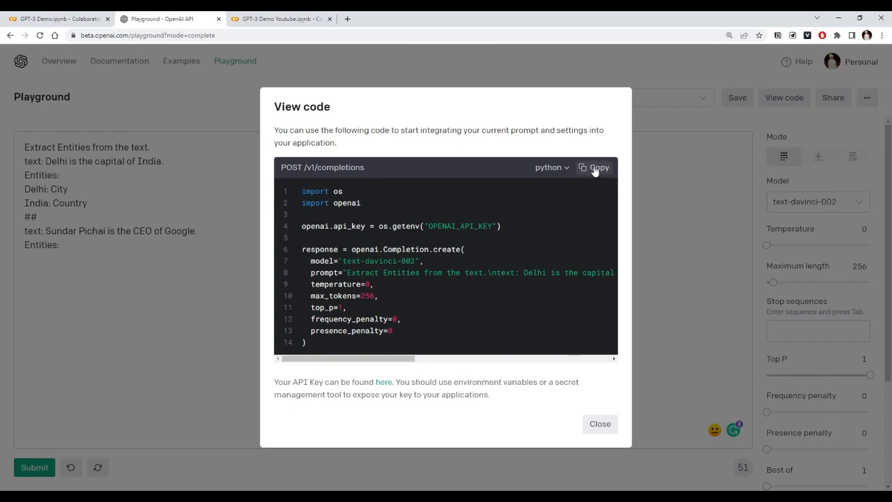
left_click(281, 19)
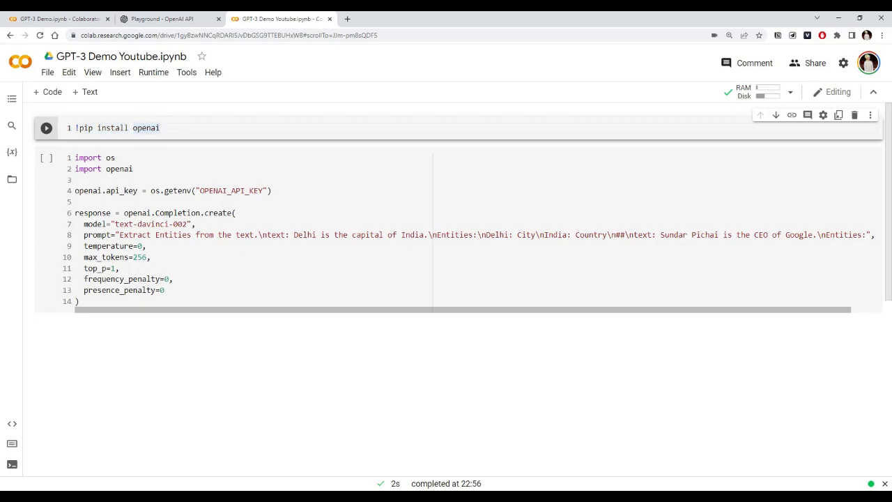
Run the !pip install openai cell in Colab and clear its install output.
left_click(46, 128)
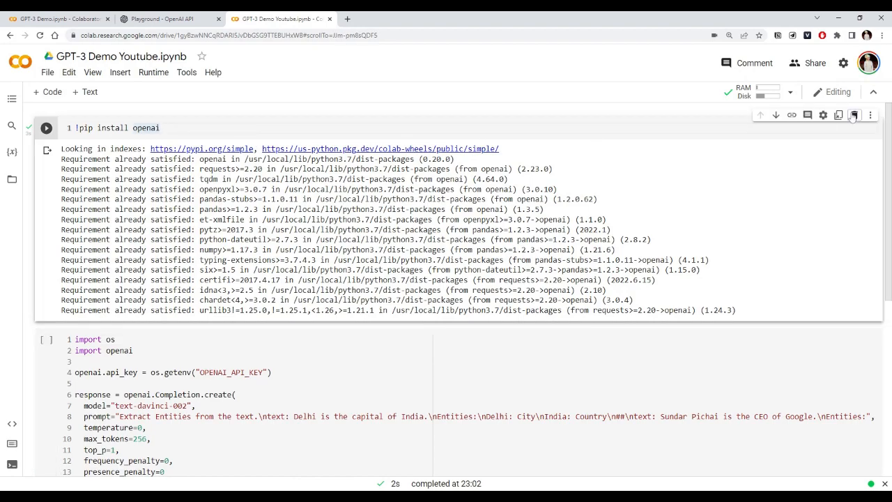
left_click(853, 114)
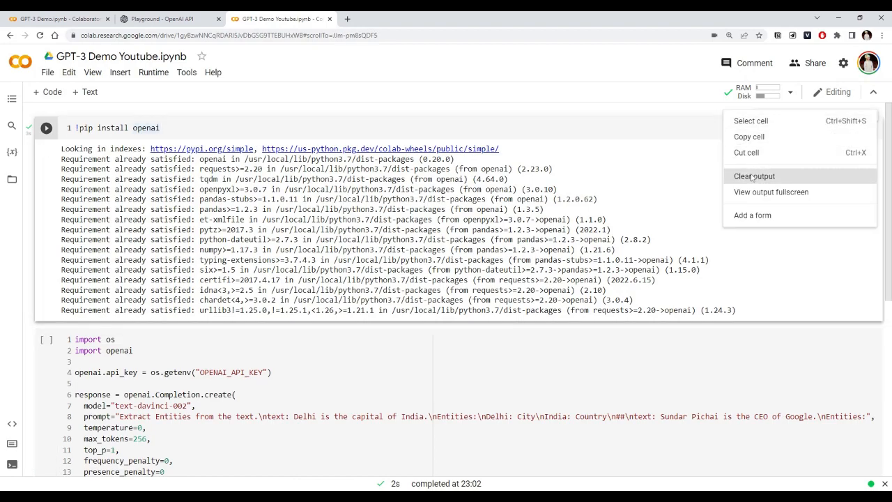
left_click(753, 176)
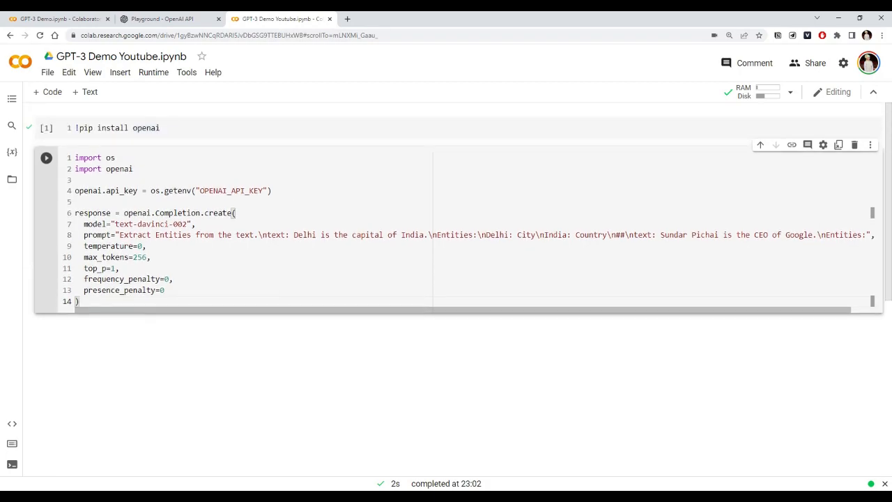
left_click_drag(150, 189, 272, 189)
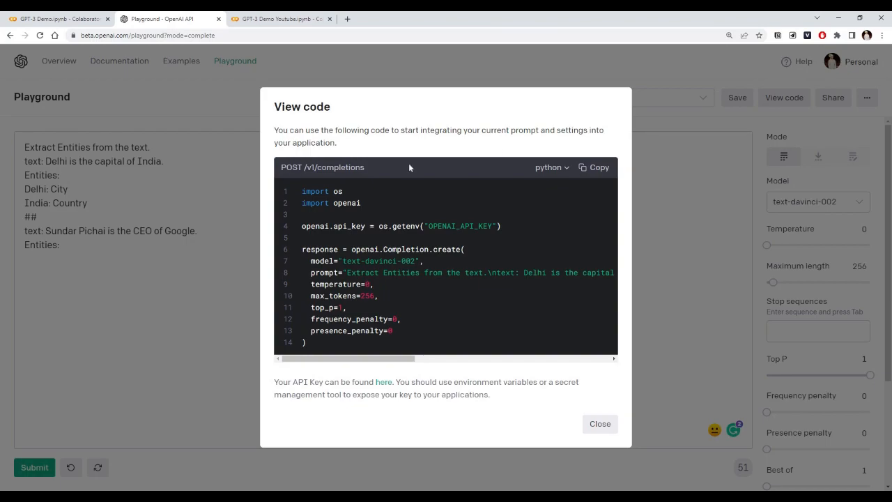
Create a new secret key on the OpenAI API keys page and copy it.
left_click(599, 424)
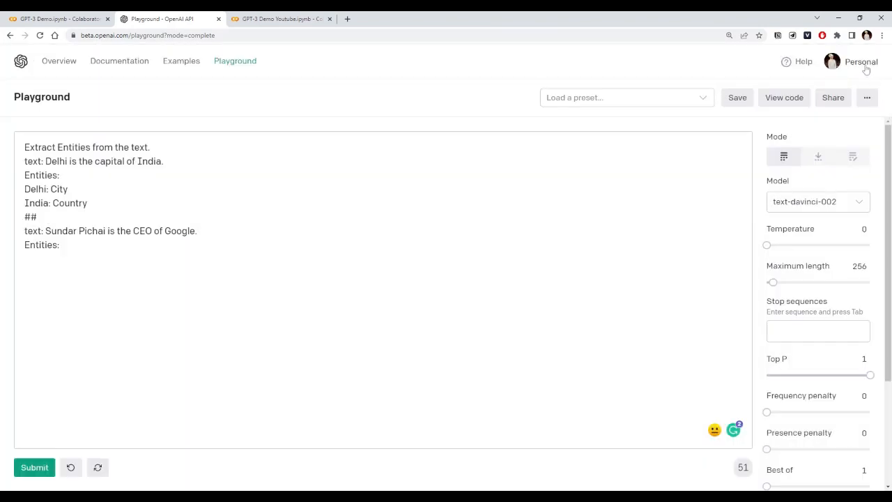
left_click(862, 61)
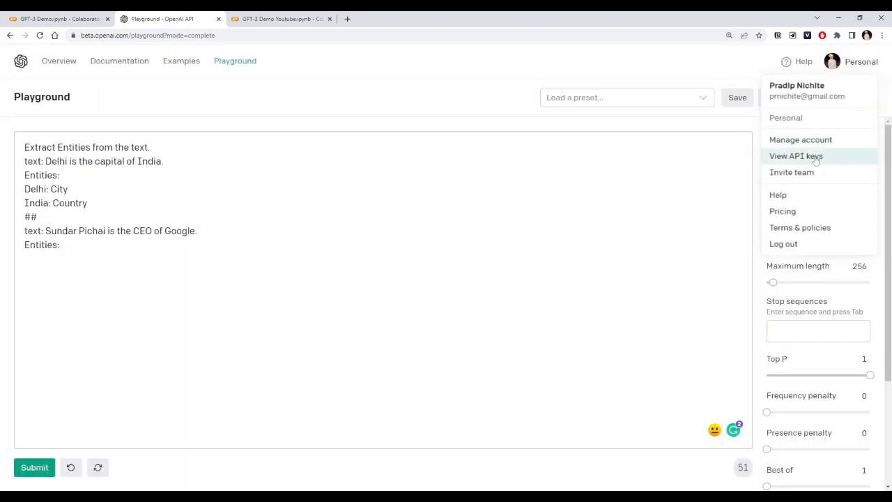
mouse_move(794, 159)
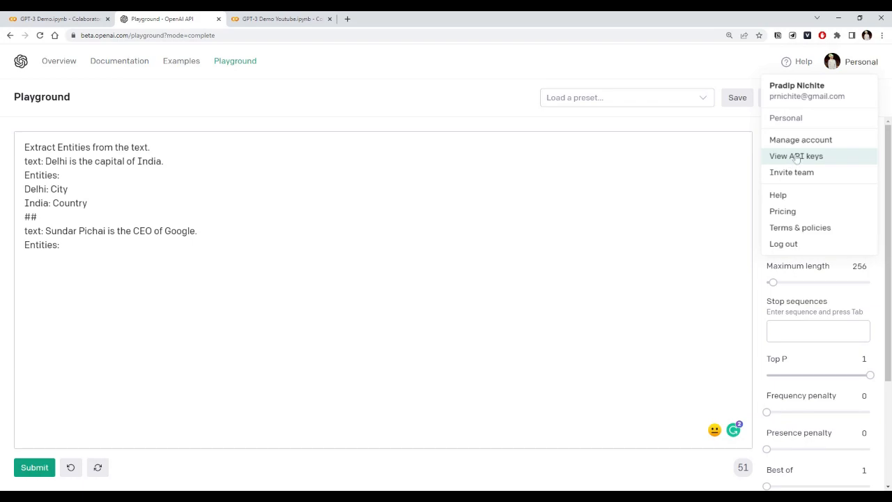
left_click(795, 157)
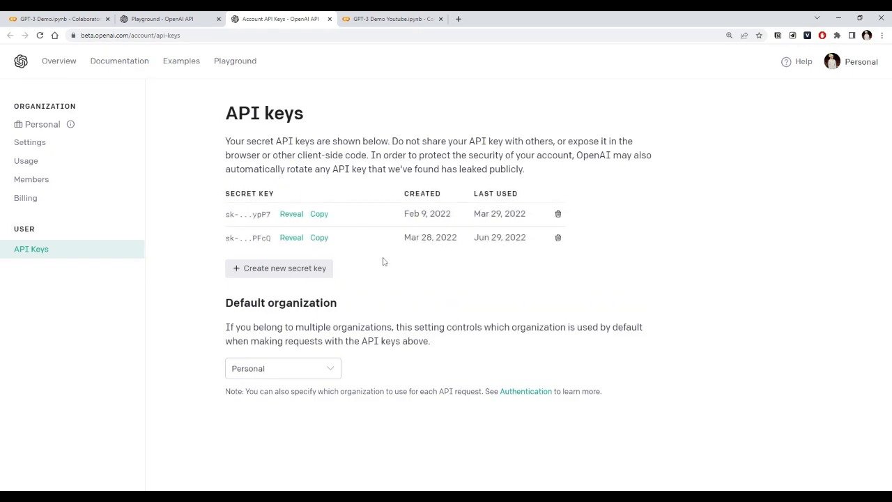
mouse_move(387, 271)
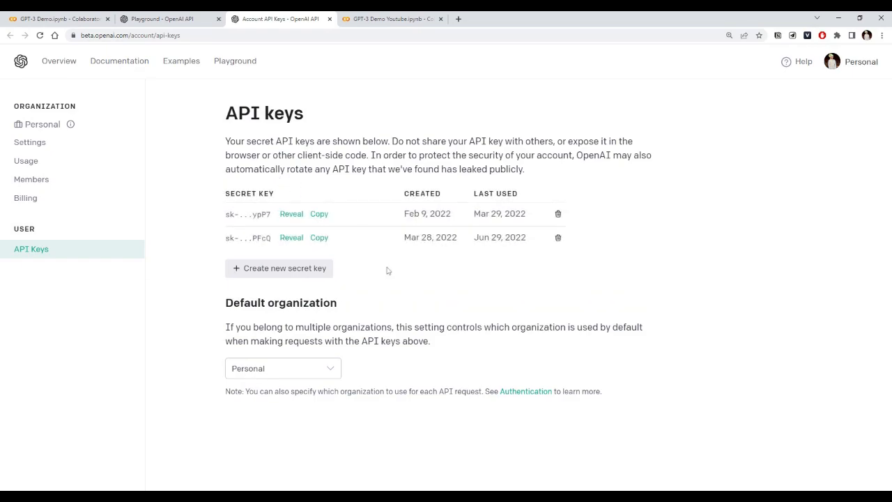
mouse_move(284, 276)
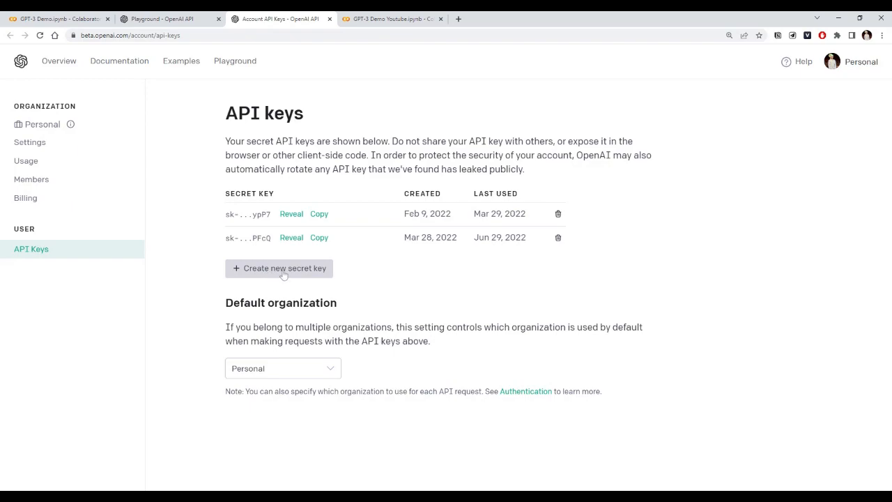
left_click(279, 267)
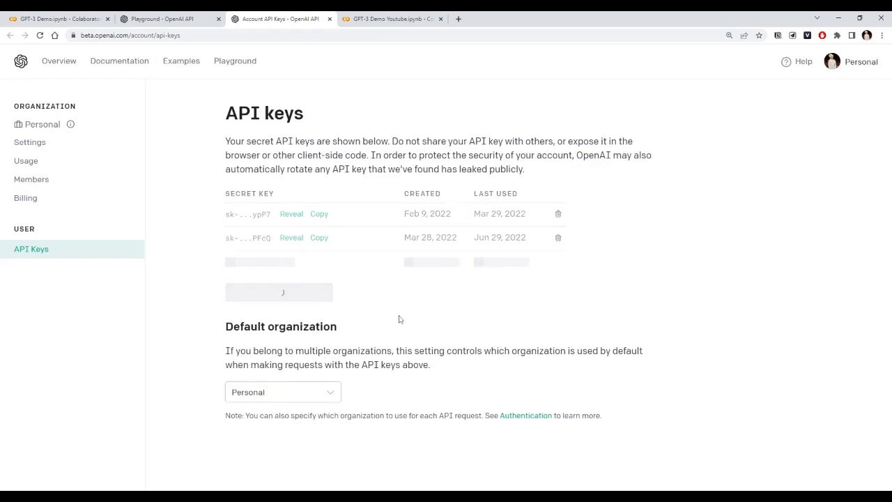
left_click(279, 293)
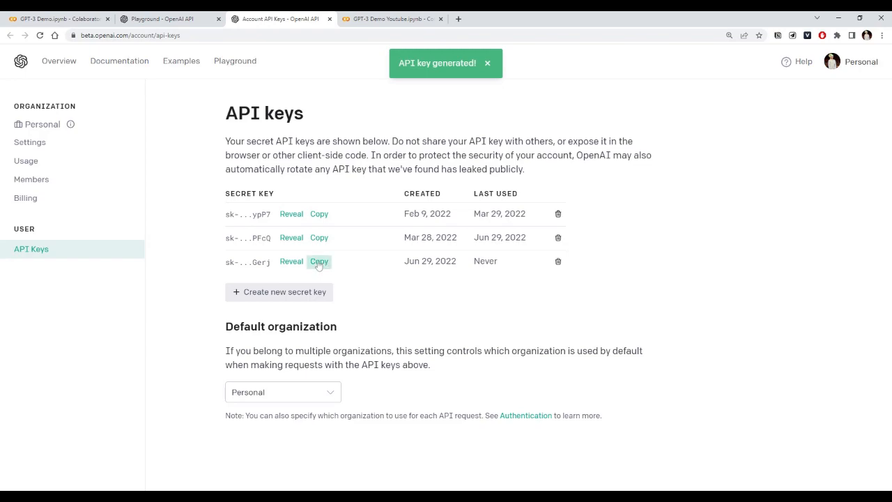
left_click(392, 19)
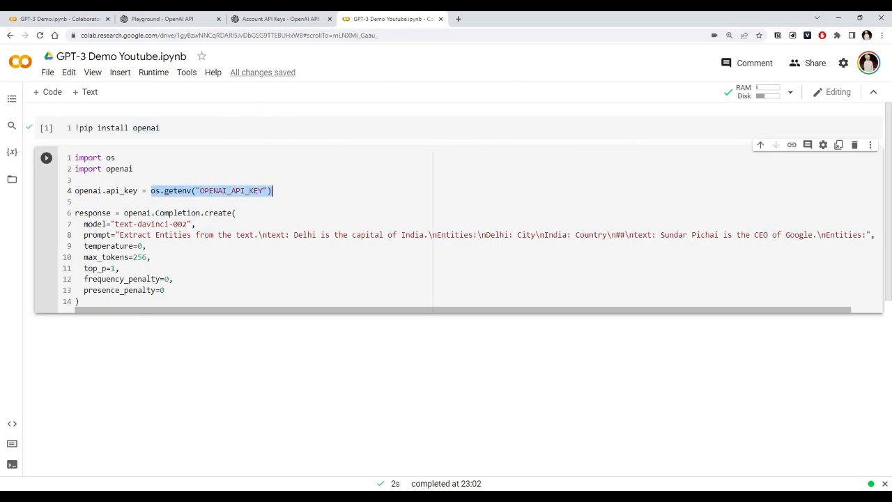
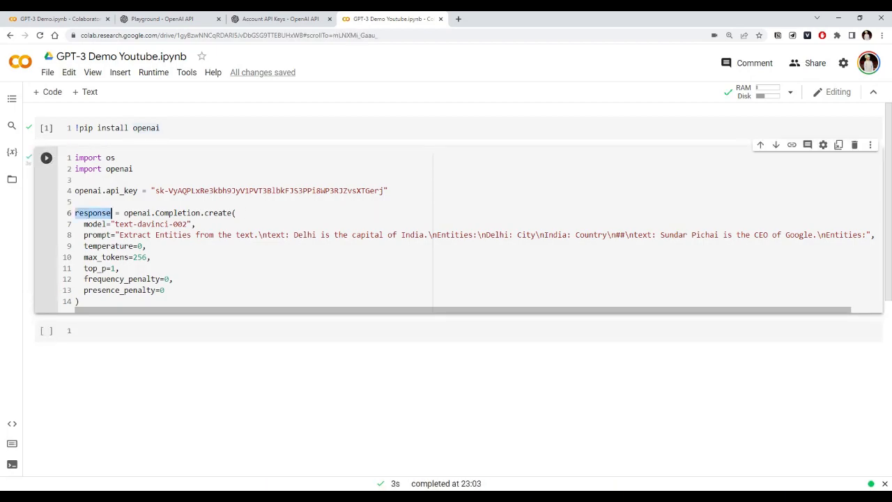
Paste the secret key in quotes in place of os.getenv, run the call, and display response.
left_click(46, 158)
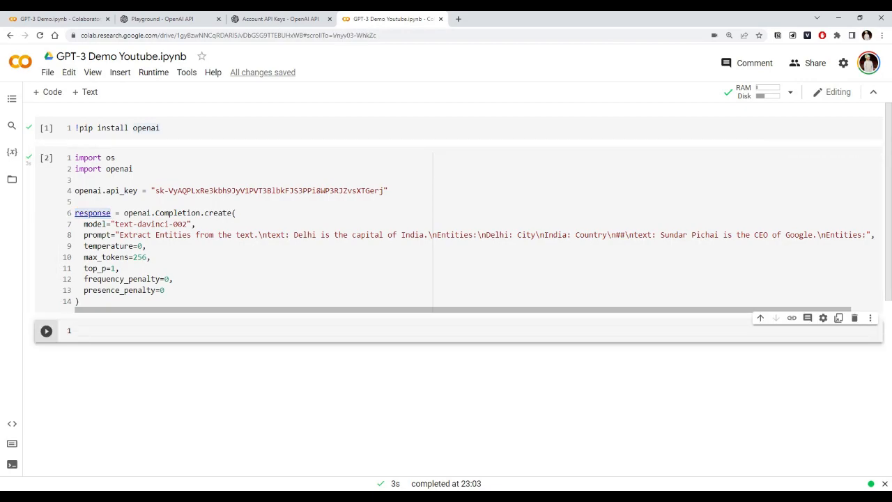
type("response")
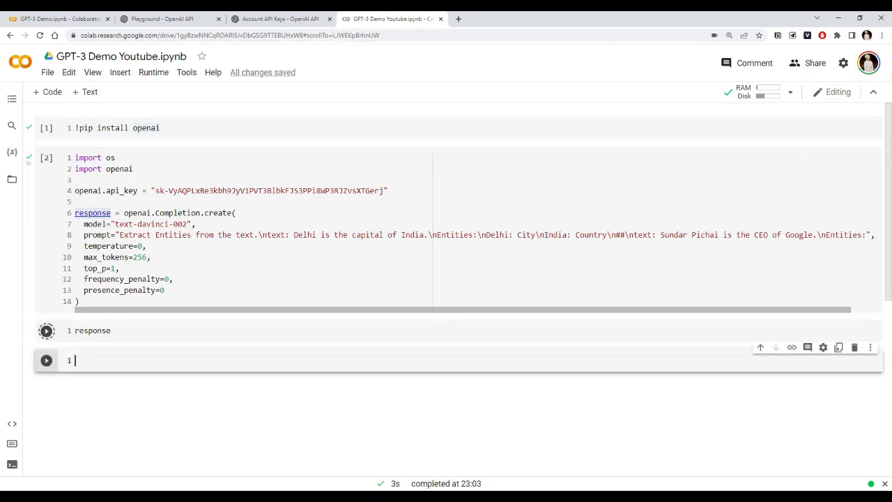
left_click(46, 331)
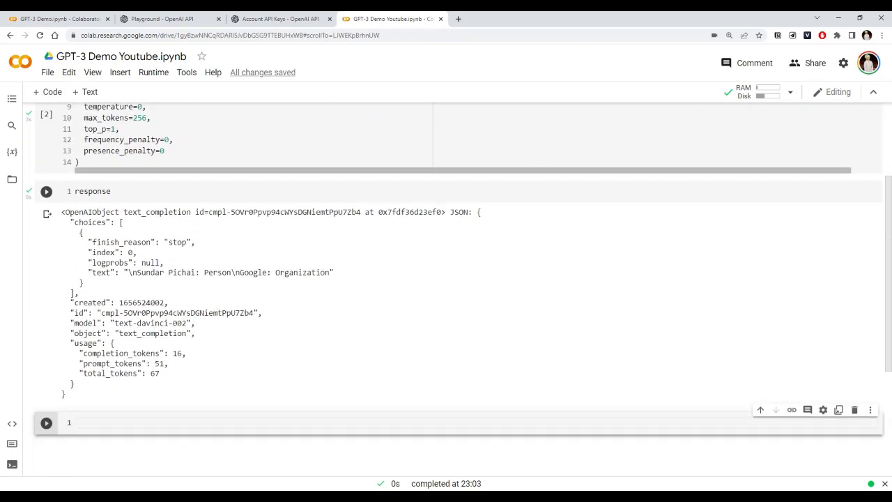
Run cells indexing response['choices'][0] and its ['text'] to show the extracted entity string.
double_click(91, 212)
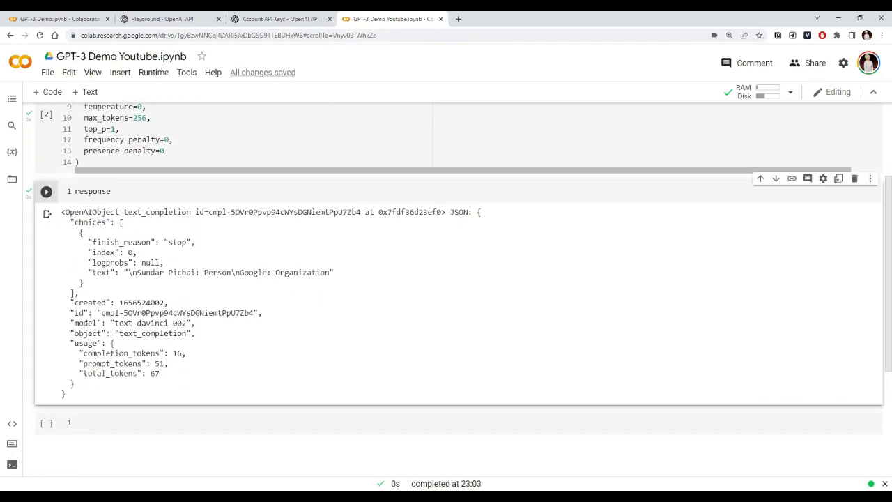
double_click(89, 222)
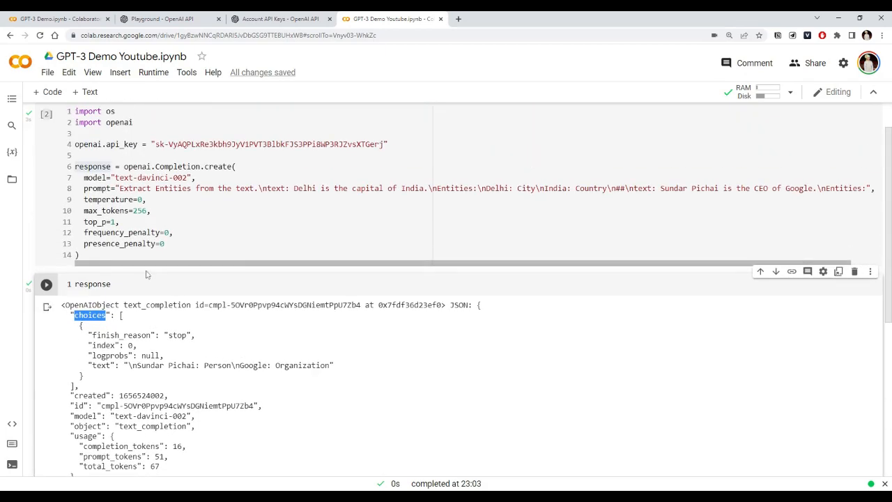
scroll("down", 3)
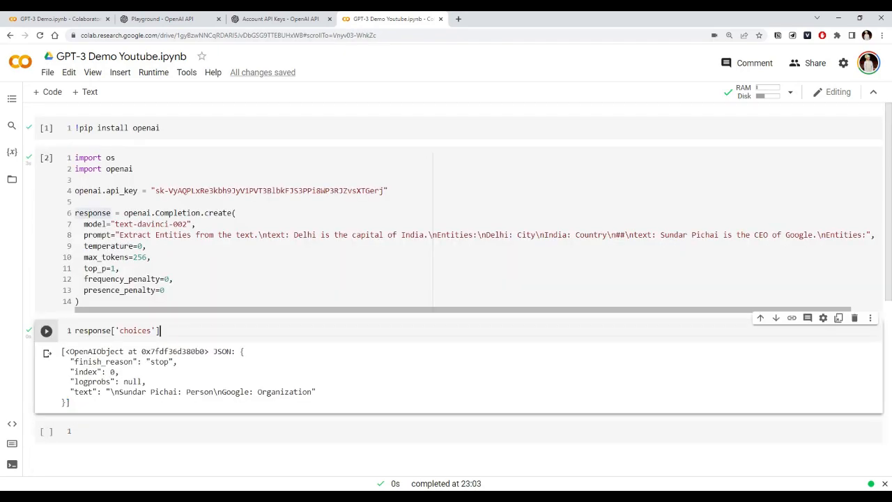
type("[]")
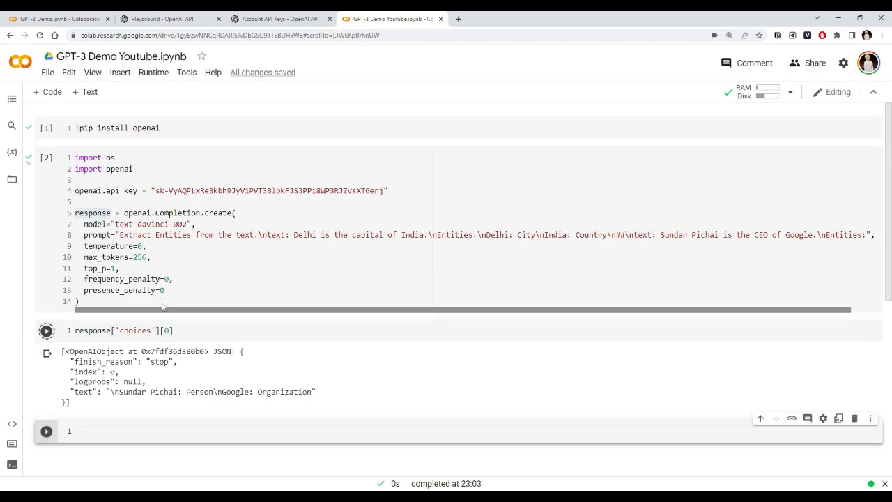
scroll("down", 3)
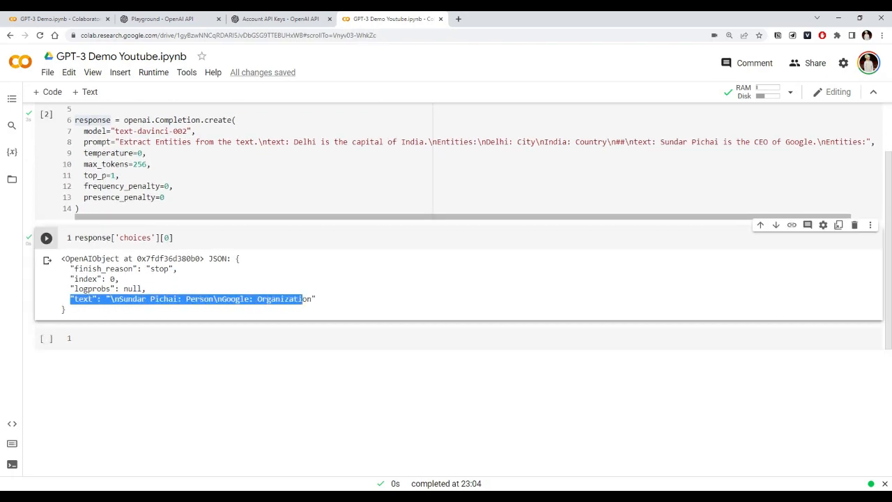
left_click(323, 299)
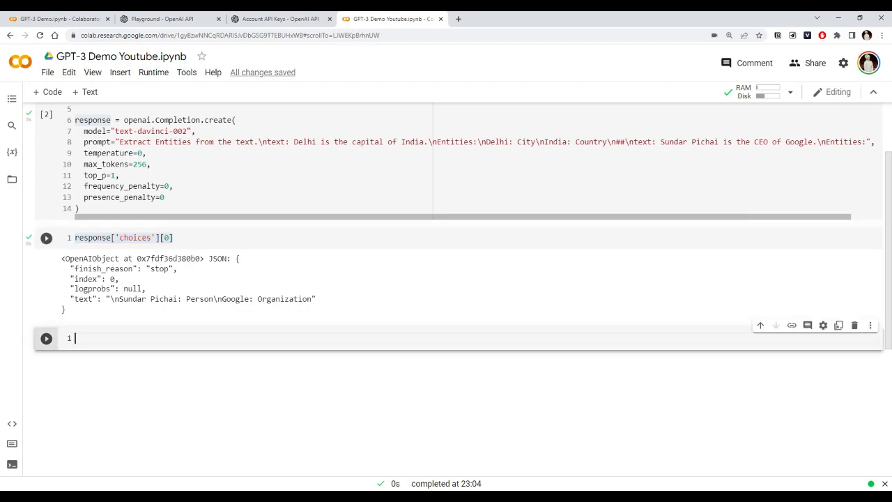
type("response['choices'][0]['text")
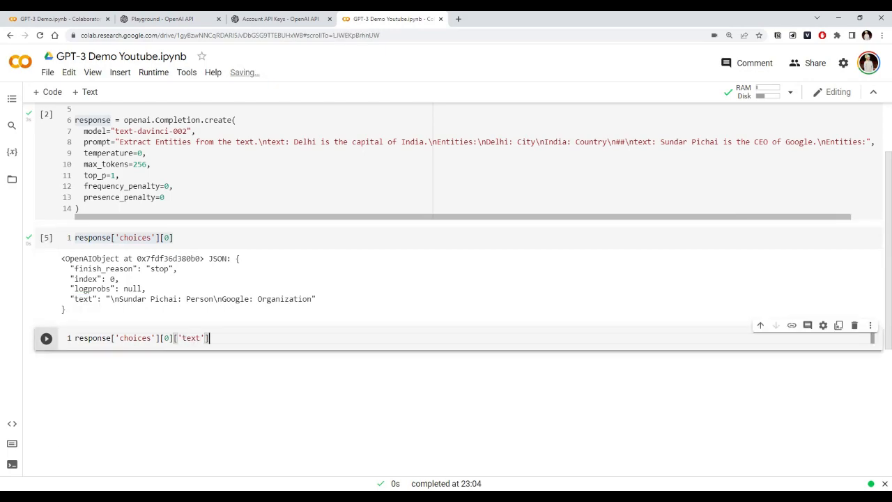
left_click(46, 338)
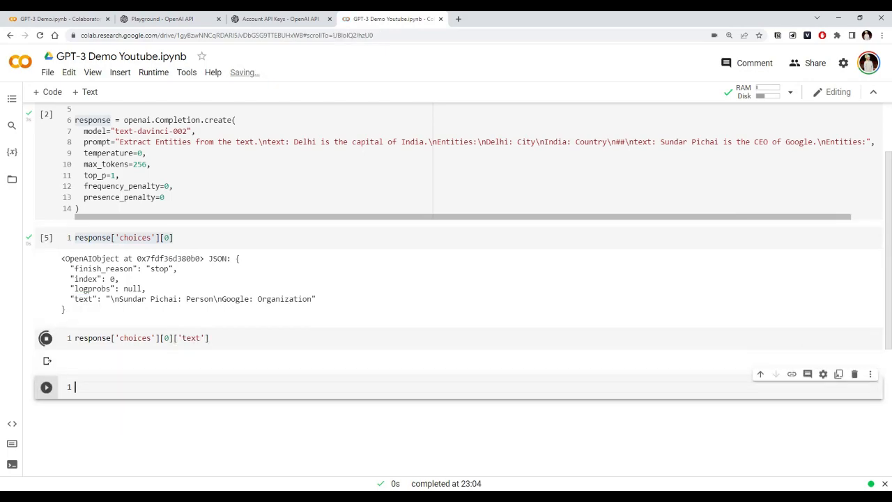
left_click(46, 338)
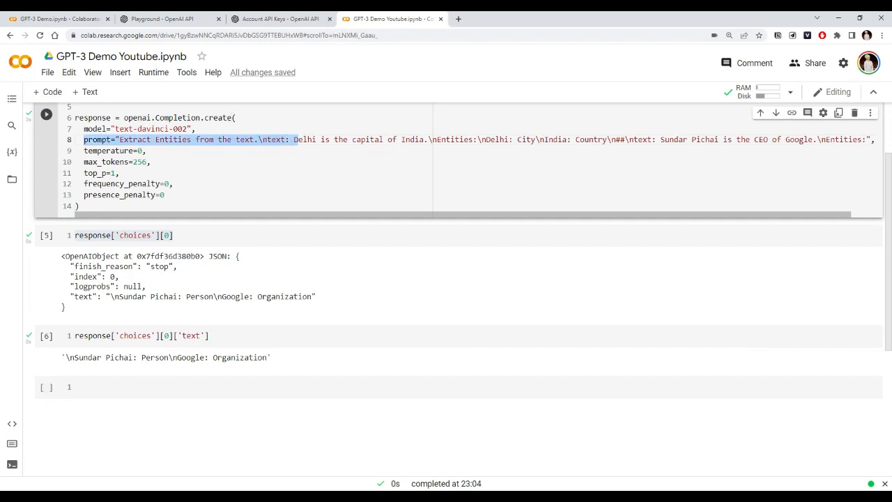
Compare with the Playground tab, then insert an empty code cell below the pip install cell.
left_click(161, 19)
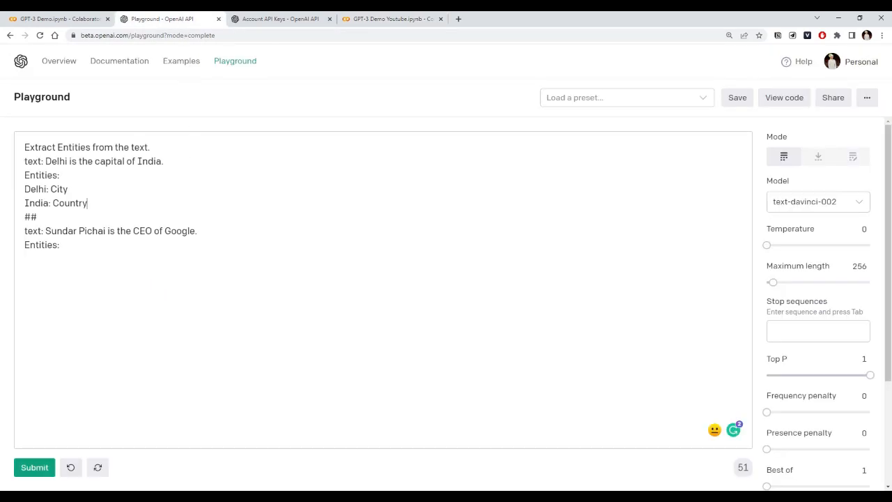
left_click(396, 19)
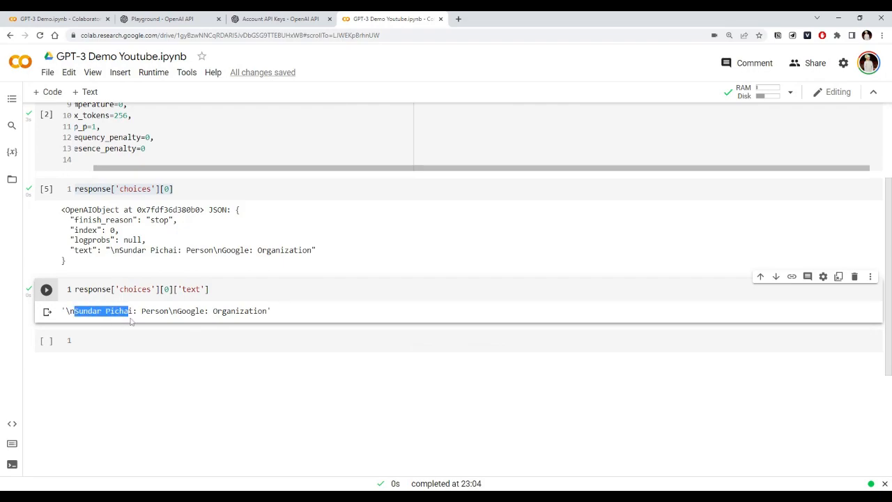
double_click(152, 311)
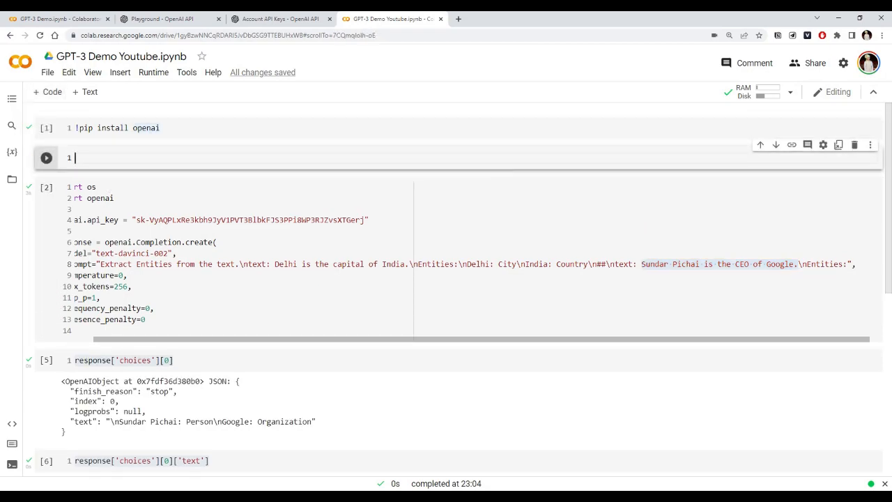
Define user_input = "Sundar Pichai is the CEO of Google." and run the cell.
type("user")
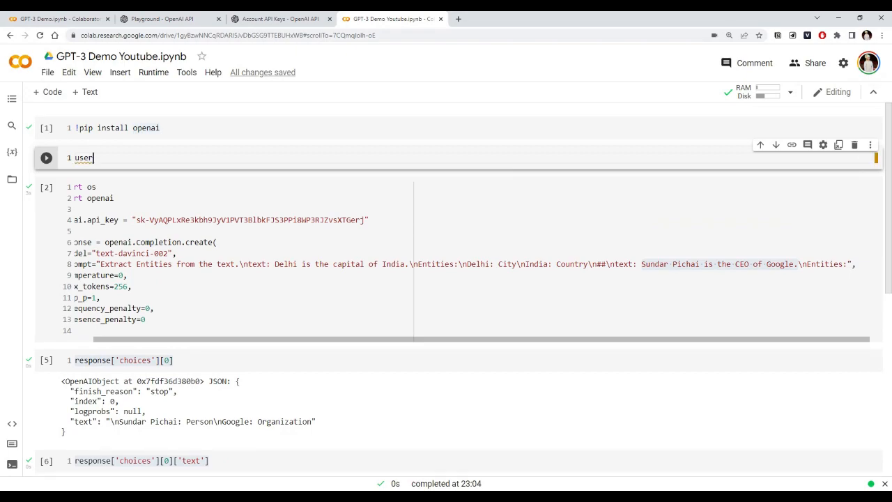
type("_input =")
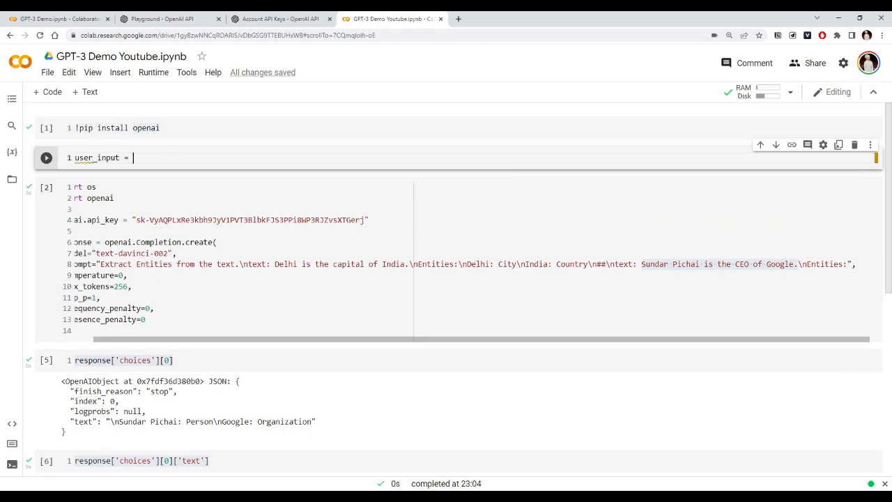
type("\"Sundar Pichai is the CEO of Google.\"")
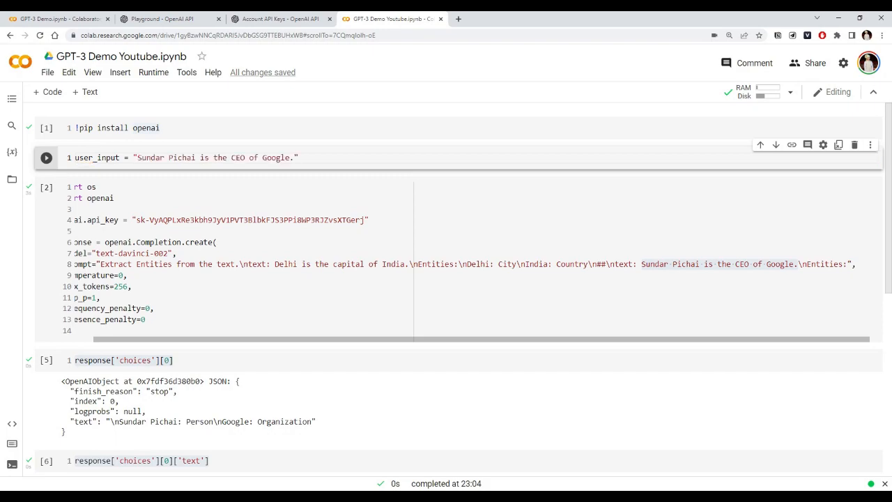
double_click(95, 157)
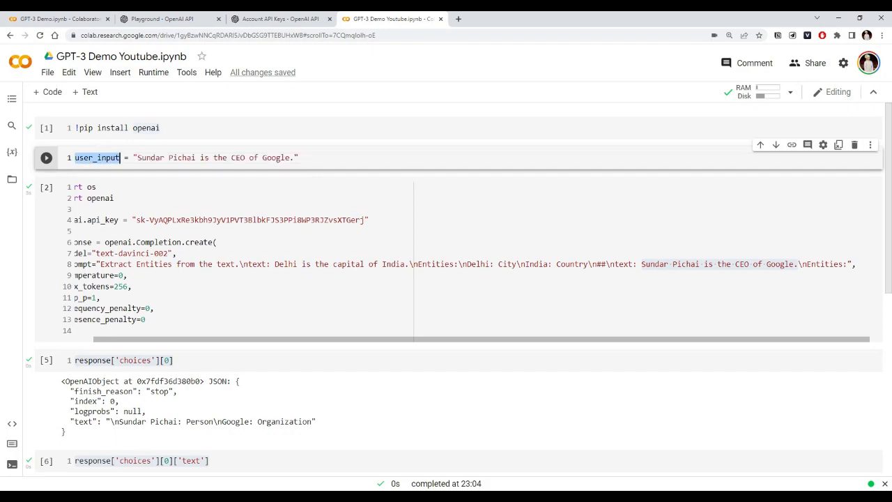
type("user_input")
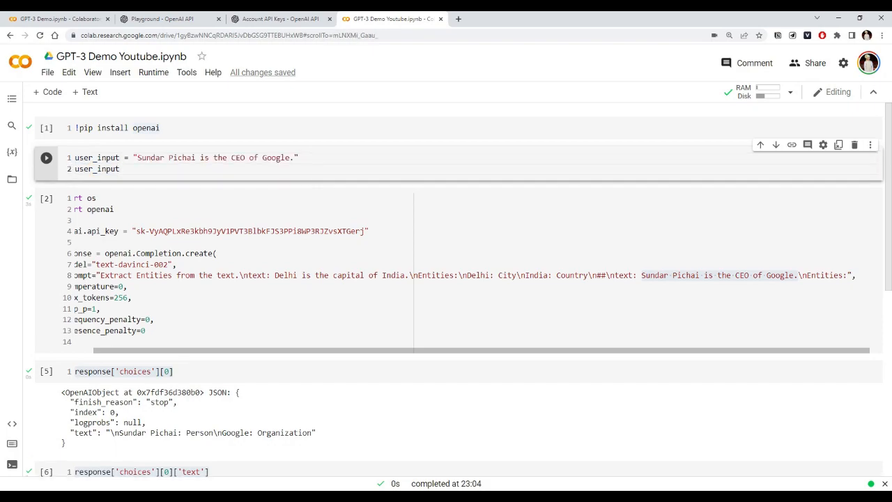
left_click(46, 157)
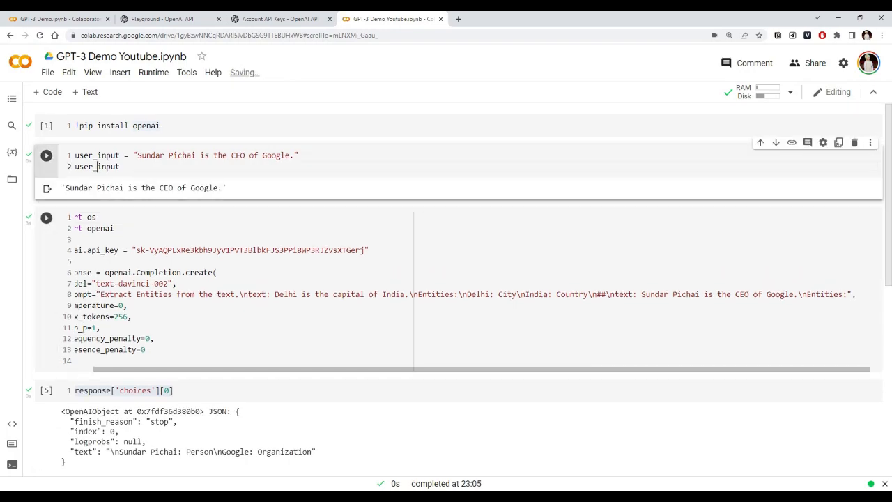
Replace the prompt's final Sundar Pichai sentence with {user_input}.
double_click(97, 168)
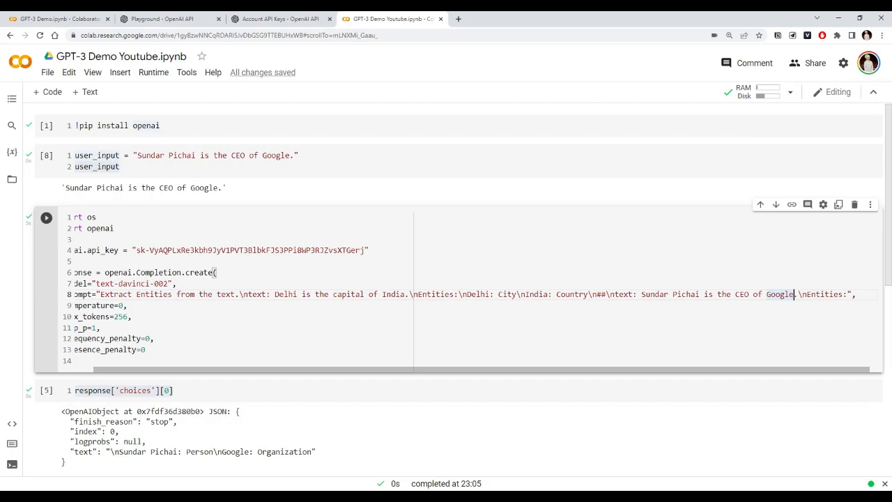
left_click_drag(641, 293, 775, 292)
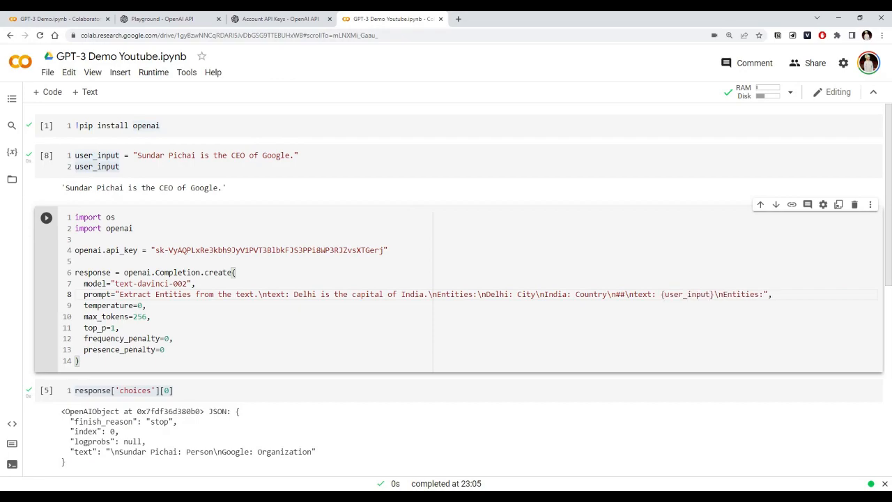
double_click(686, 295)
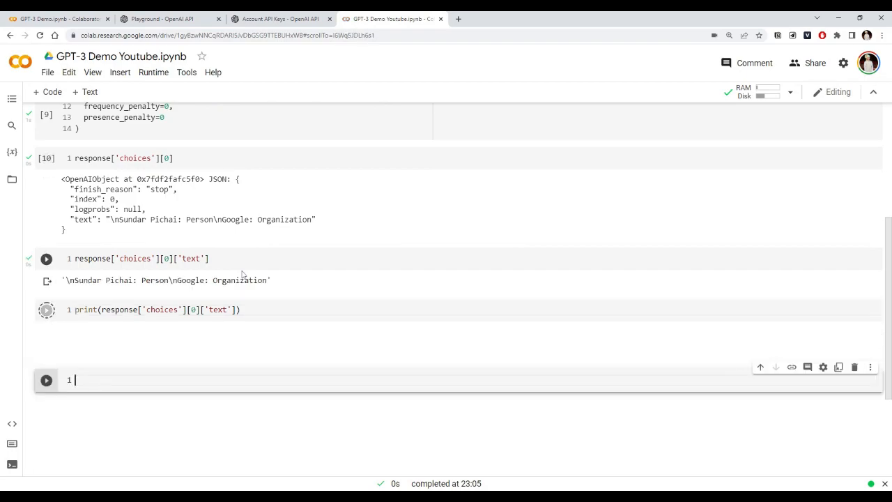
Make the prompt an f-string, rerun, and print response['choices'][0]['text'] showing both entities.
left_click(46, 309)
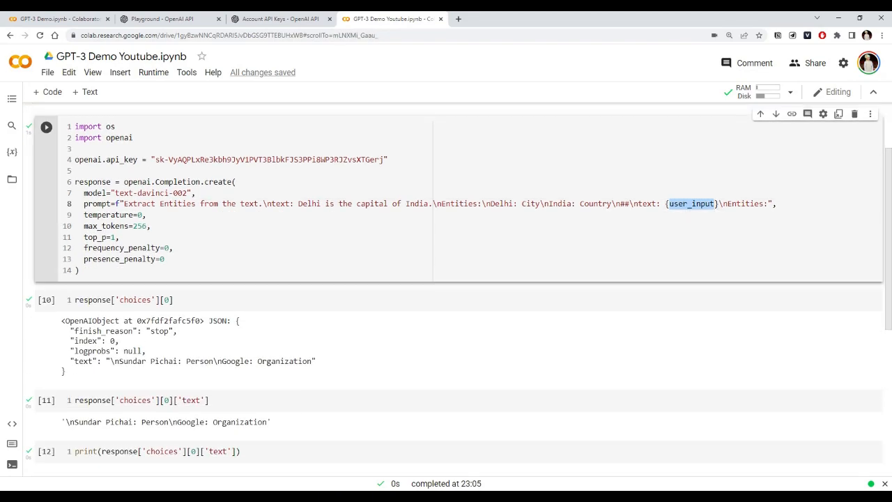
double_click(139, 203)
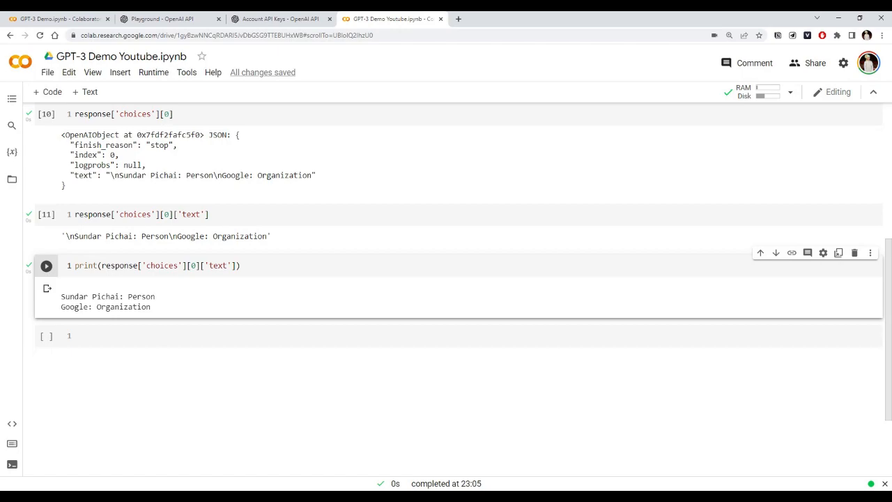
scroll("up", 3)
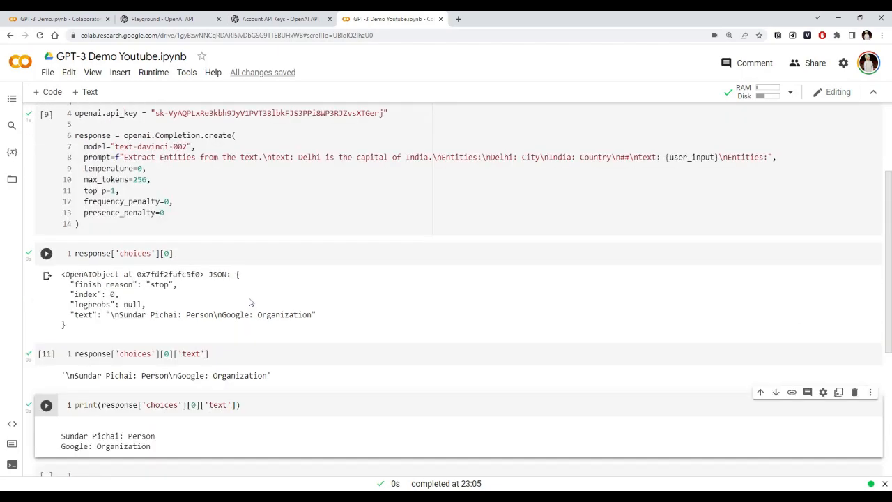